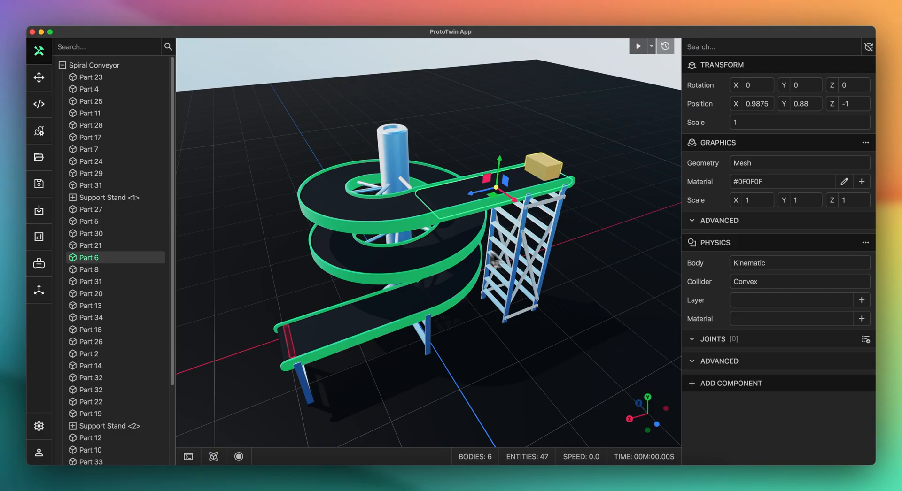
Step: Add a Transport Surface component to Part 6, then select the spiral conveyor section
click(730, 383)
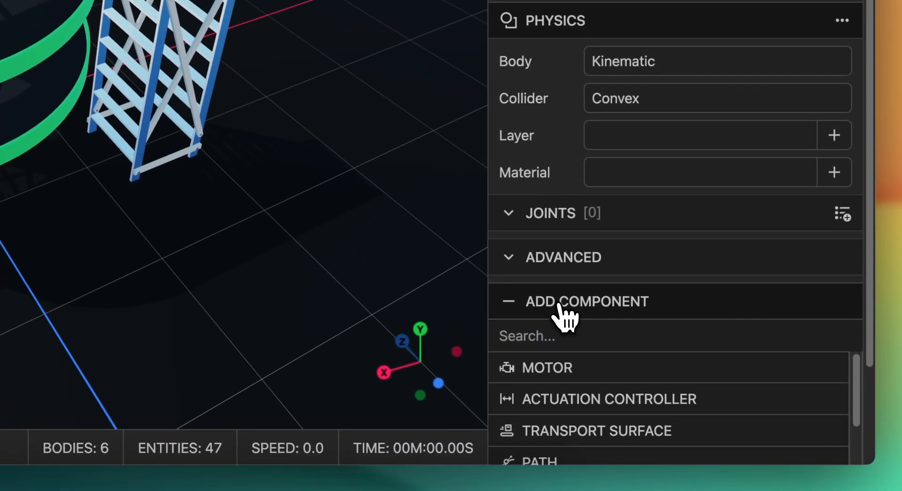
click(597, 431)
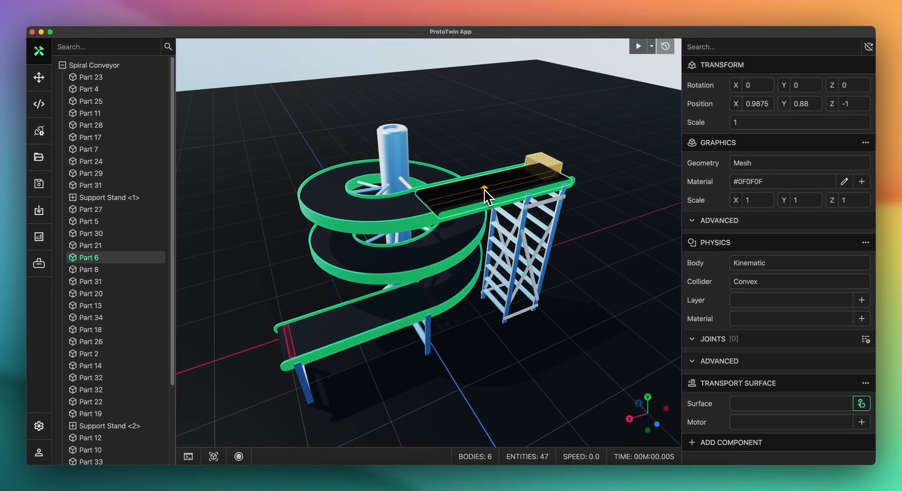
click(861, 403)
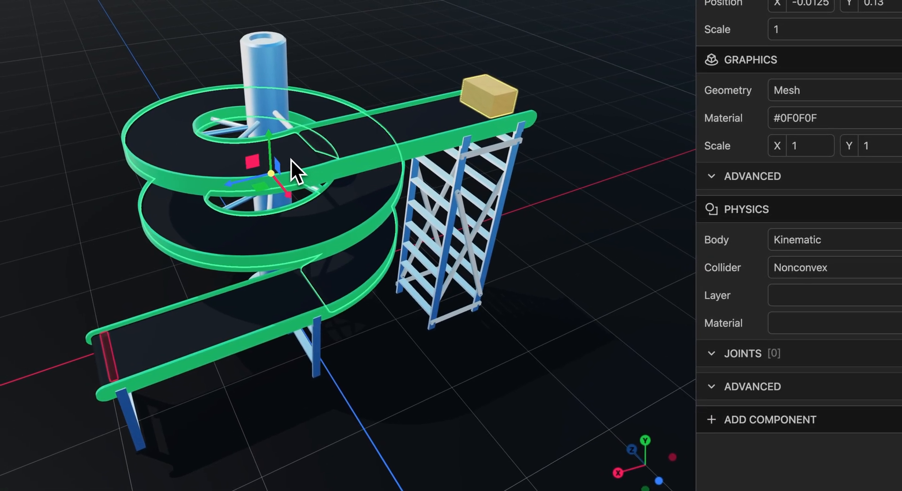
Step: Attach a Transport Surface component to the selected spiral conveyor section
click(770, 420)
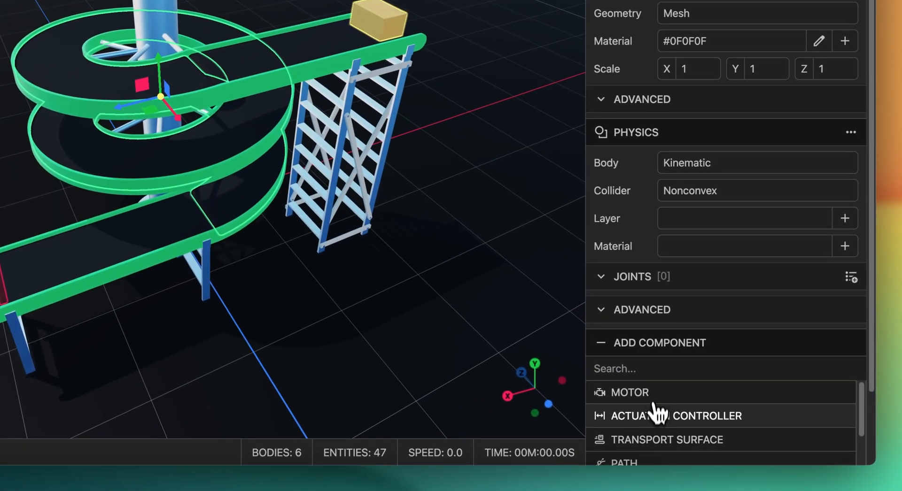
click(667, 439)
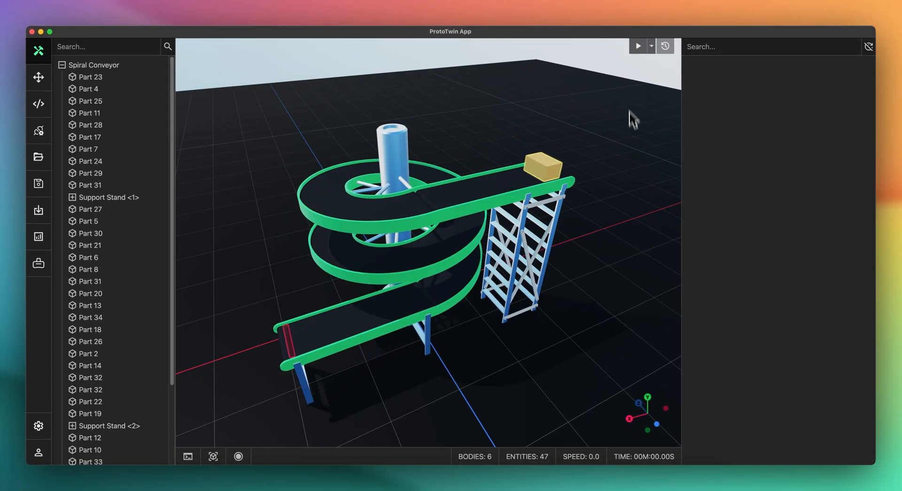
Step: Open the UR3e robot example project with gripper, box and four targets
click(637, 46)
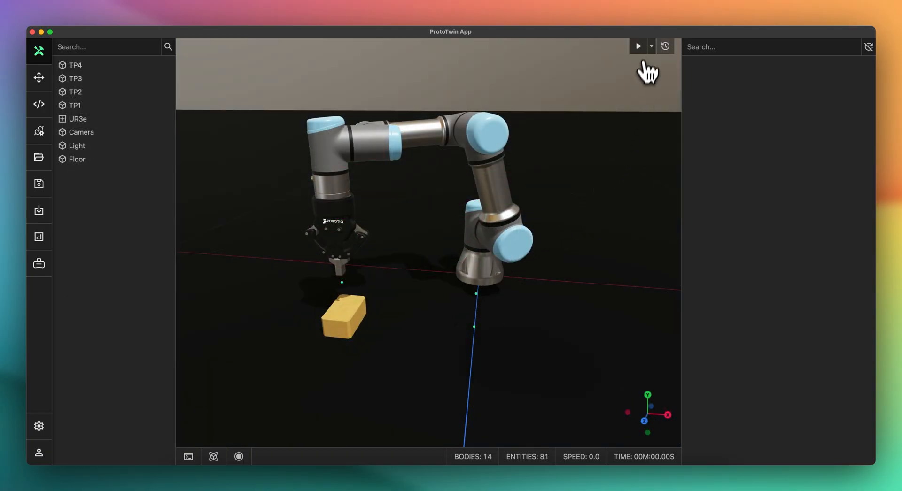
Step: Start the UR3e simulation so the arm lowers its gripper to the box
click(637, 46)
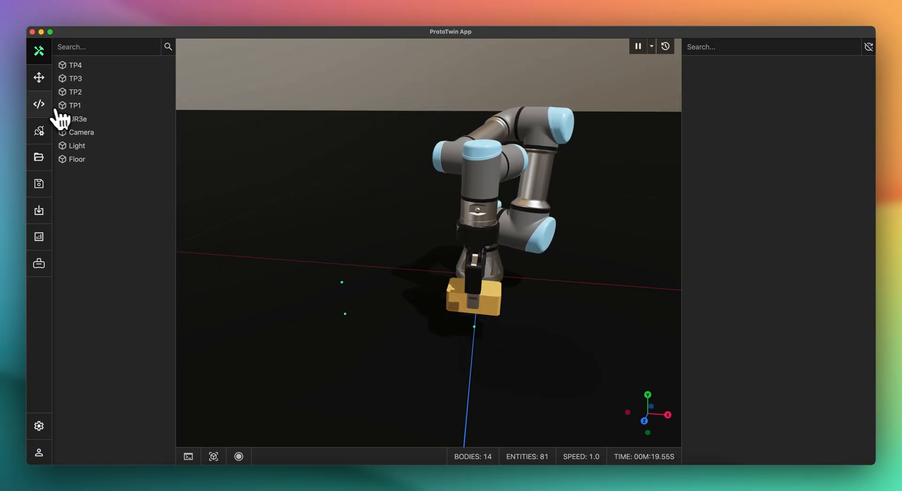
click(39, 105)
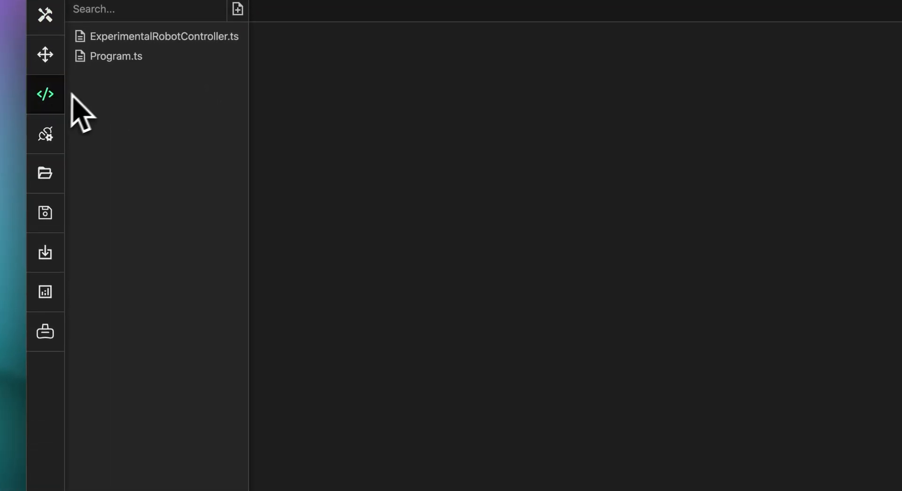
click(115, 56)
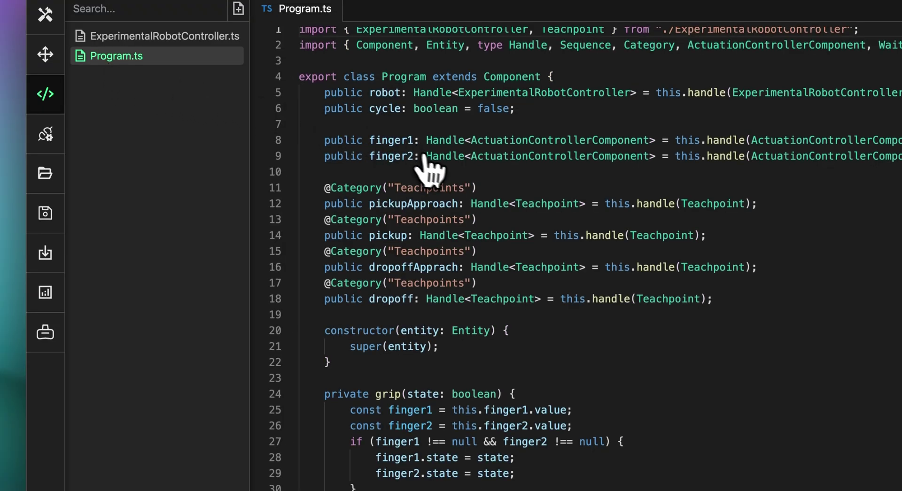
scroll(down, 3)
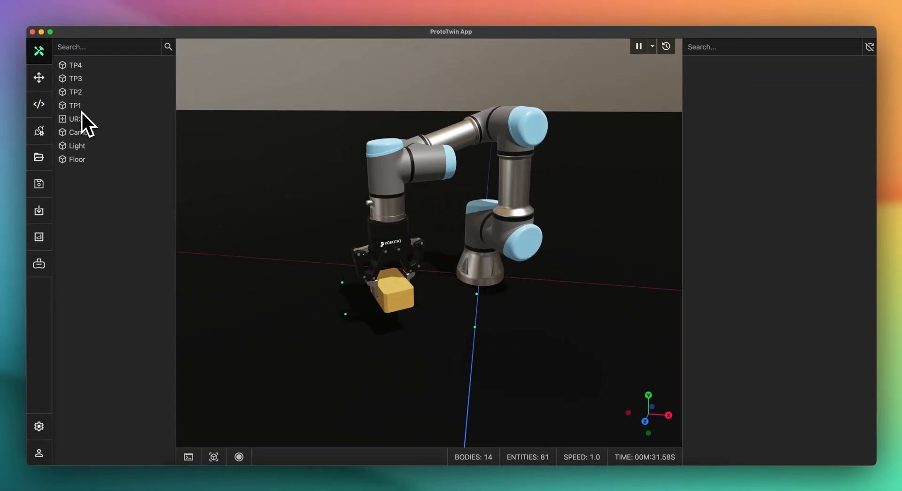
Step: Inspect the UR3e controller, then open the slider crank and select Link3
click(76, 119)
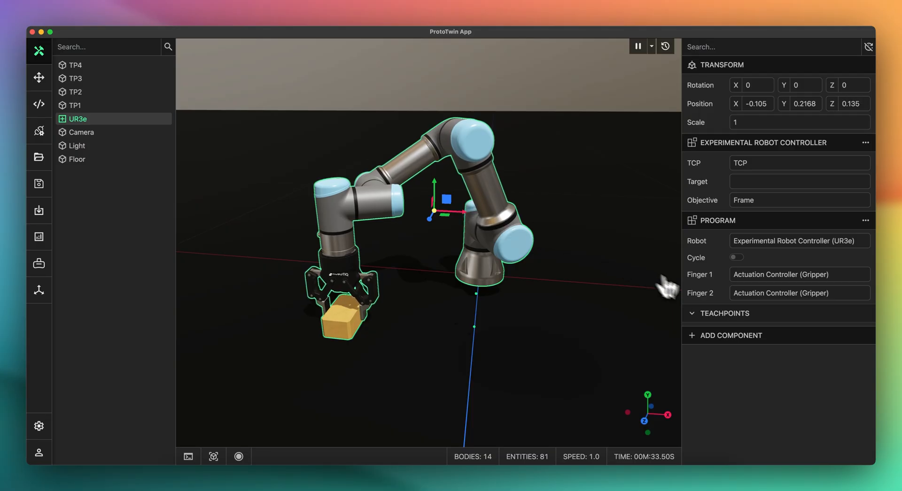
click(705, 313)
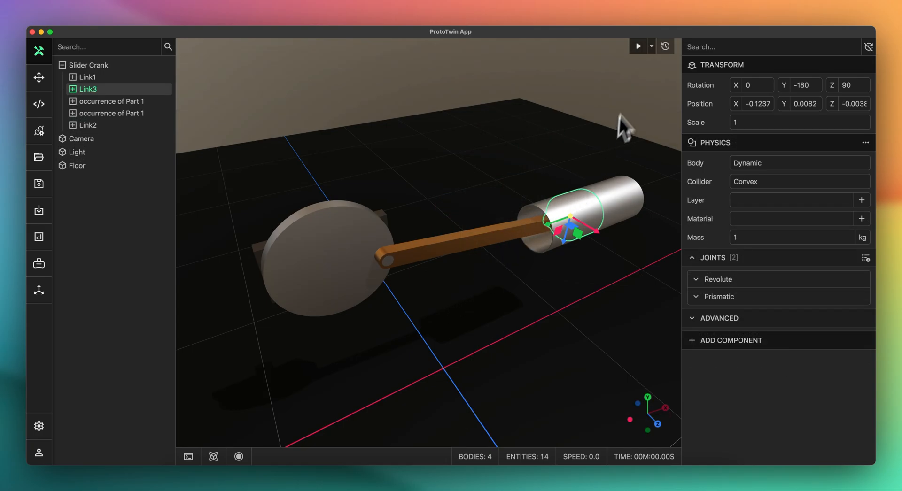
Step: Run the slider crank simulation and highlight its prismatic joint in the scene
click(638, 46)
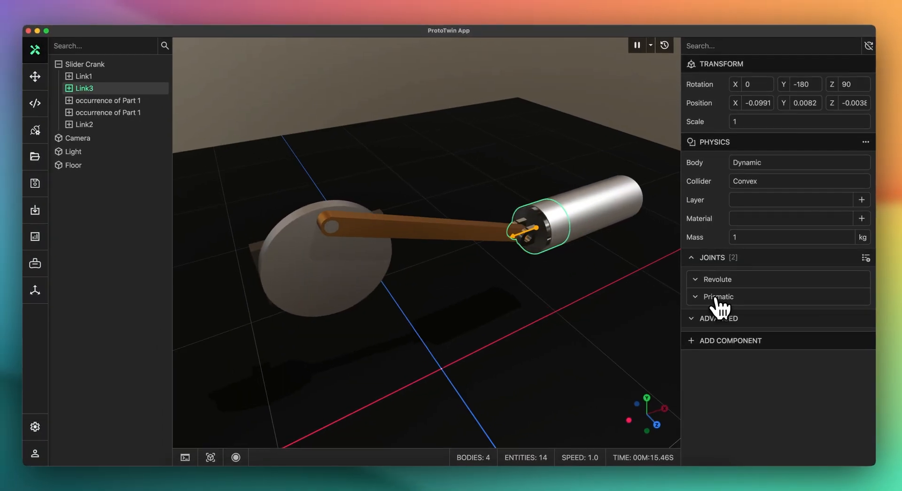
click(718, 279)
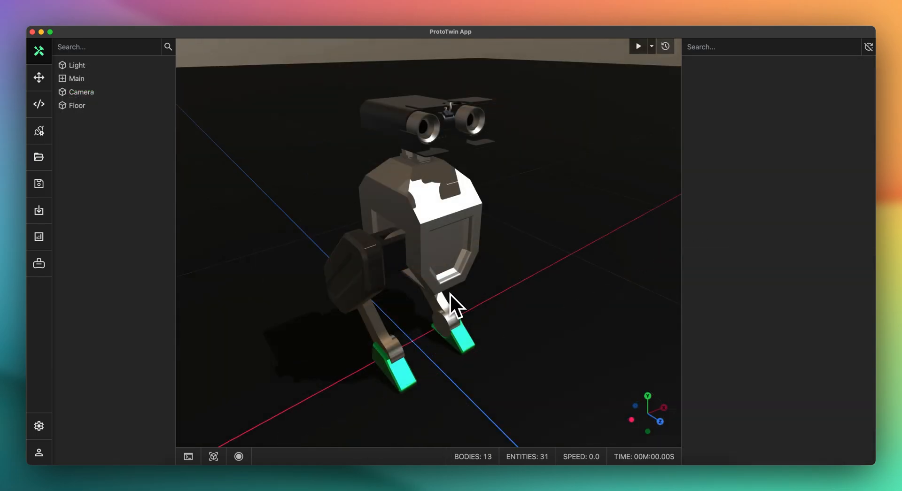
mouse_move(514, 162)
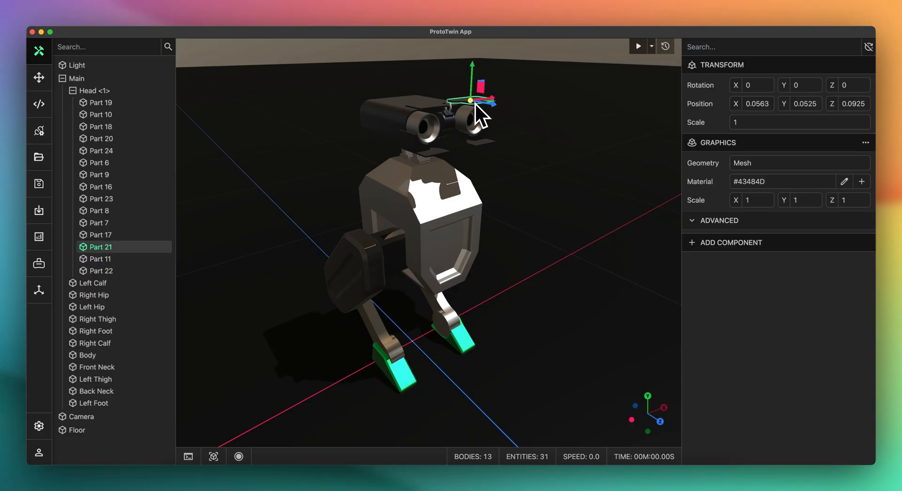
mouse_move(712, 167)
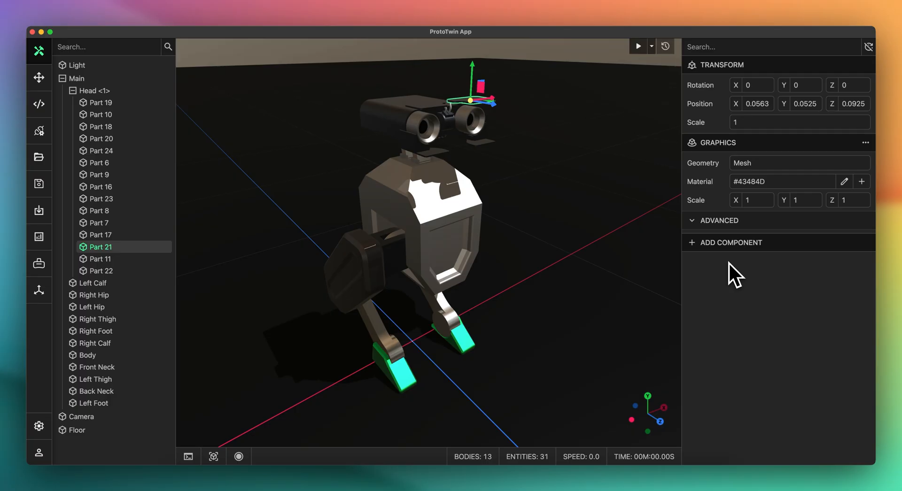
Step: Show the explorer search filter's Entities and Components toggles
click(574, 244)
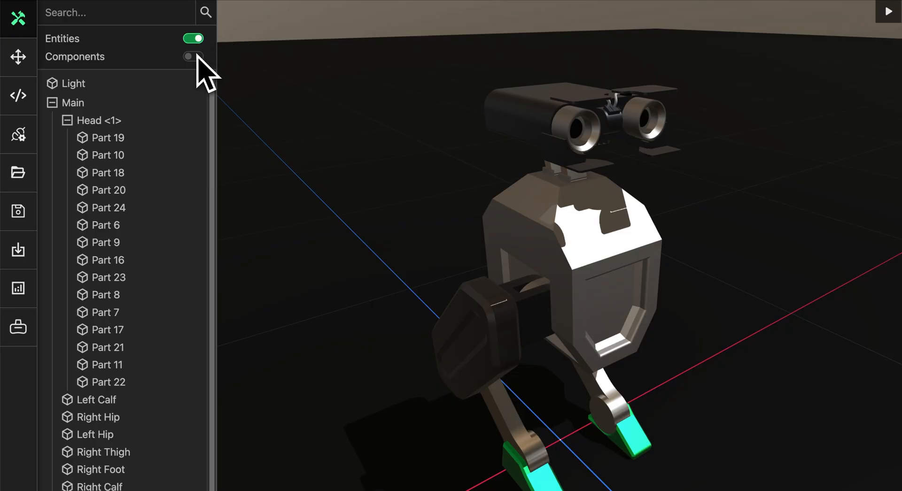
Step: Filter the explorer by components matching 'physics', then expand Left Foot's joints
click(193, 57)
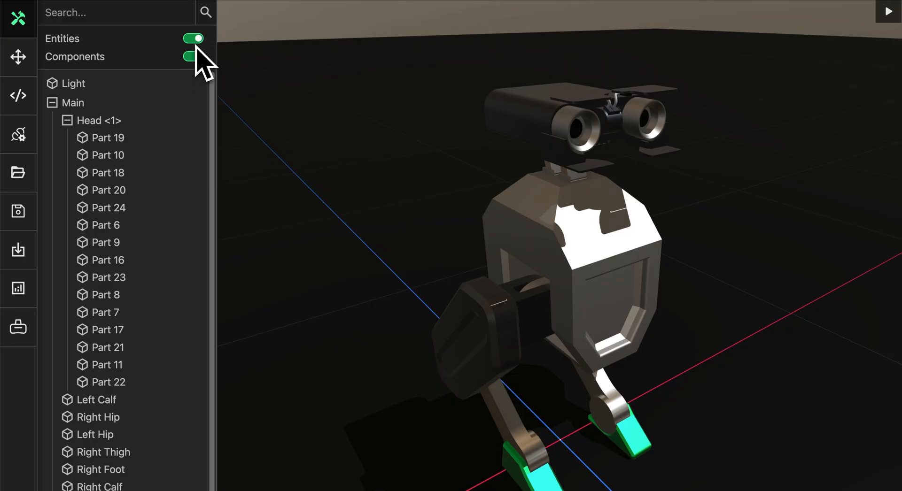
click(192, 38)
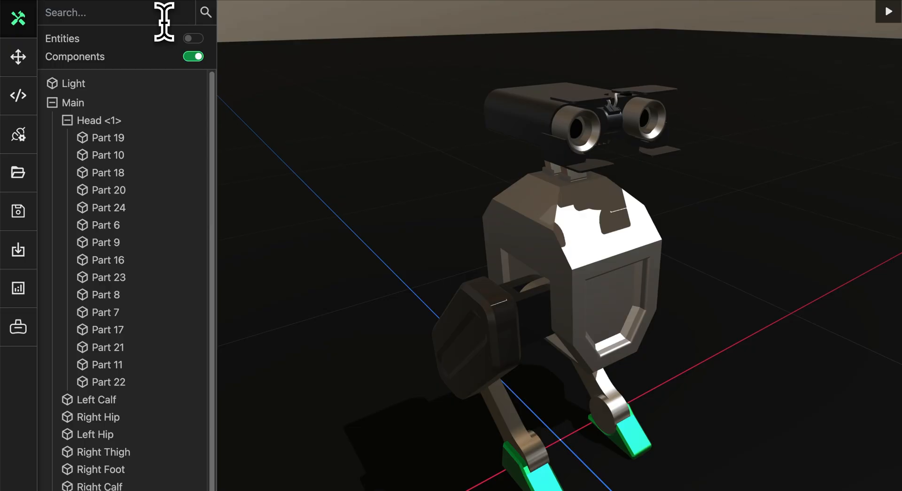
text(physics)
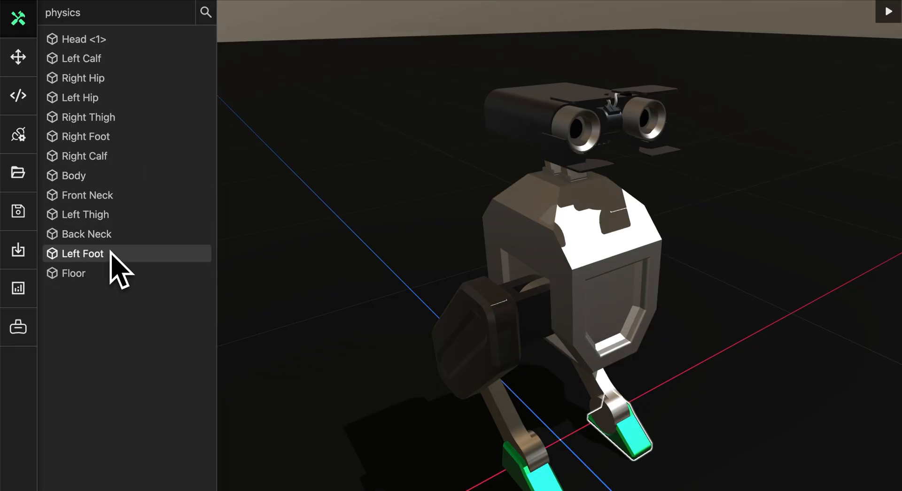
click(84, 132)
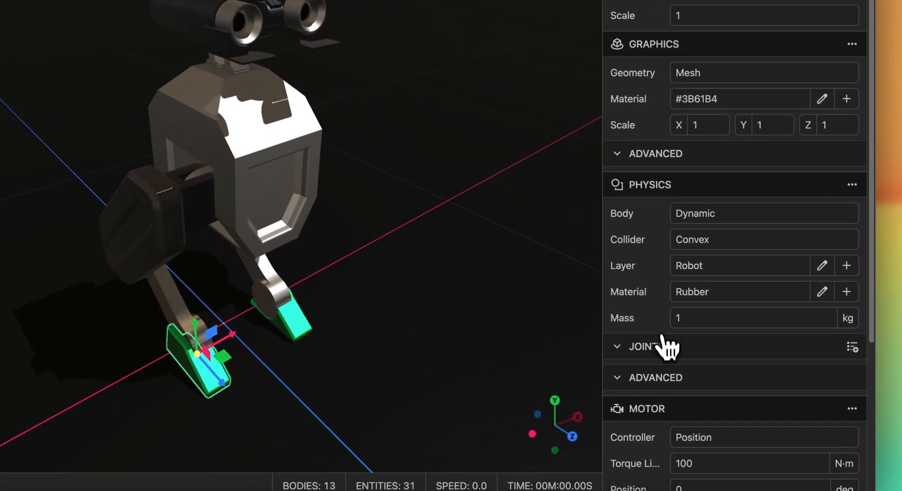
click(642, 347)
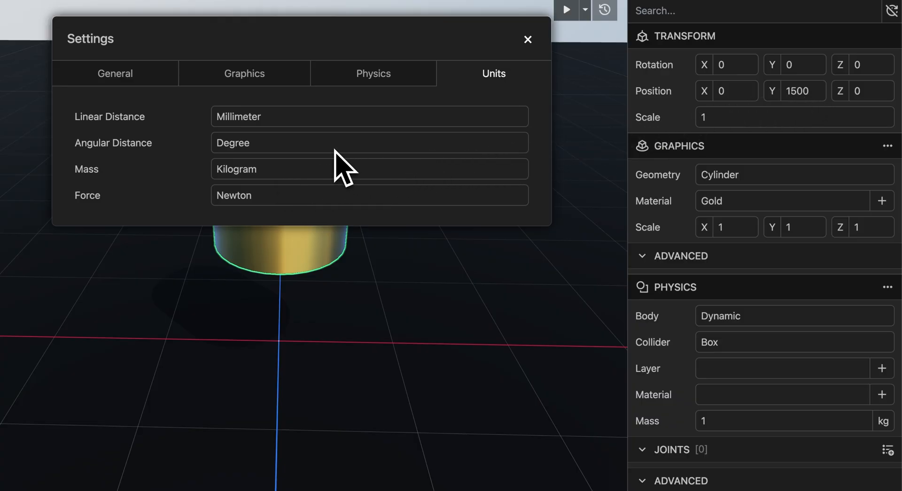
Step: Change the Mass unit from Kilogram to Gram
click(369, 170)
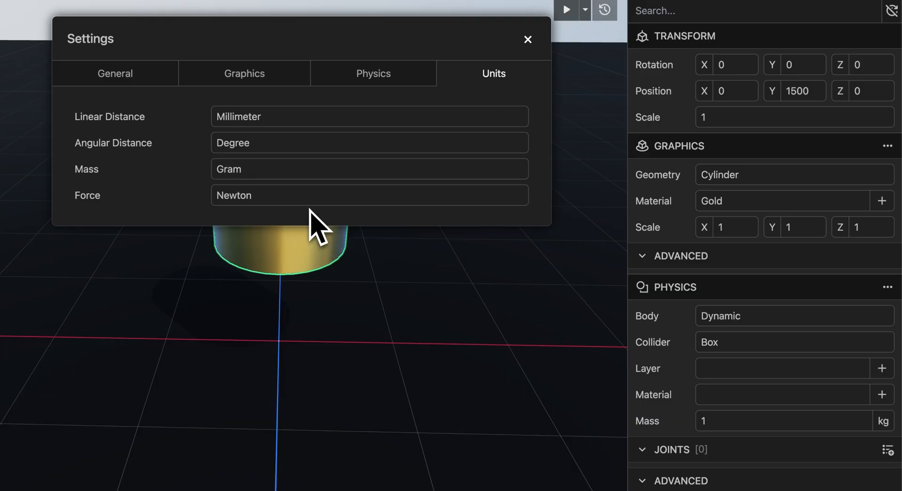